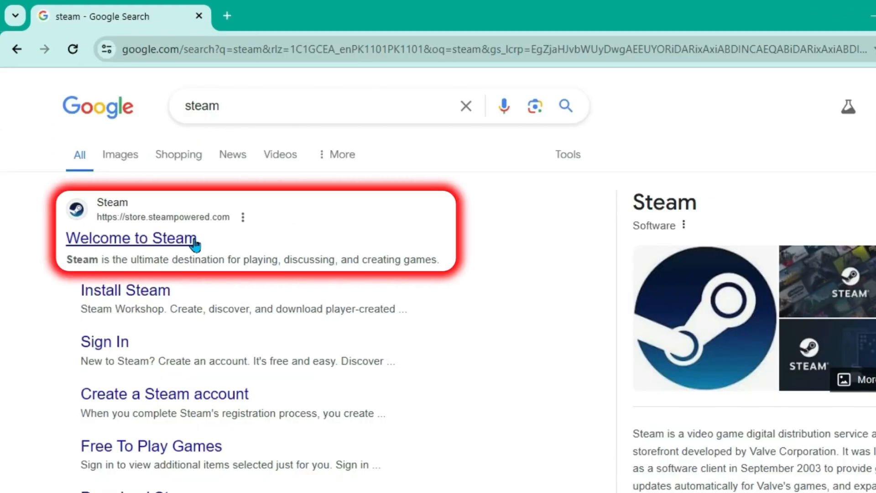
Open the 'Welcome to Steam' result from the Google results for "steam"
left_click(132, 239)
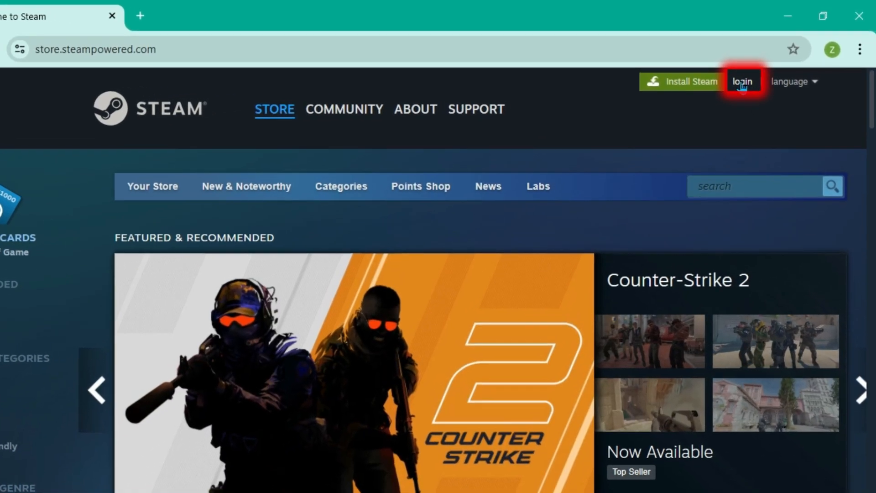
Go to the Steam sign-in page and choose 'Create an account'
left_click(741, 81)
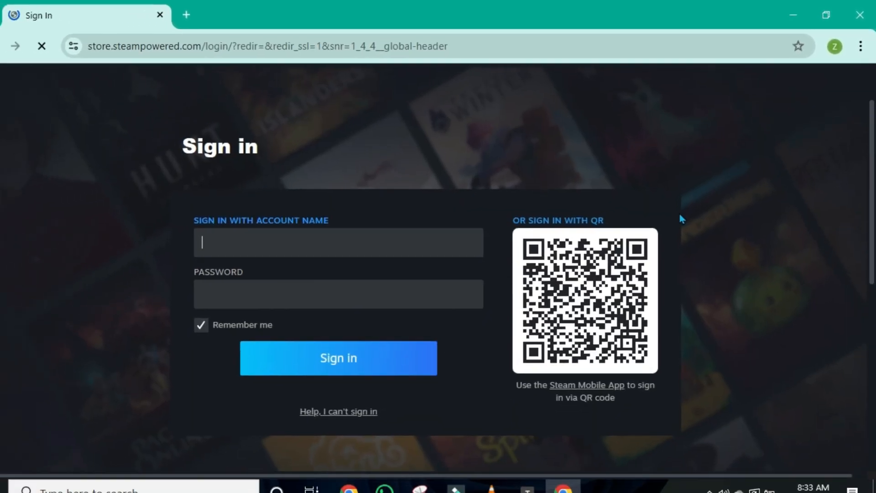
scroll("down", 3)
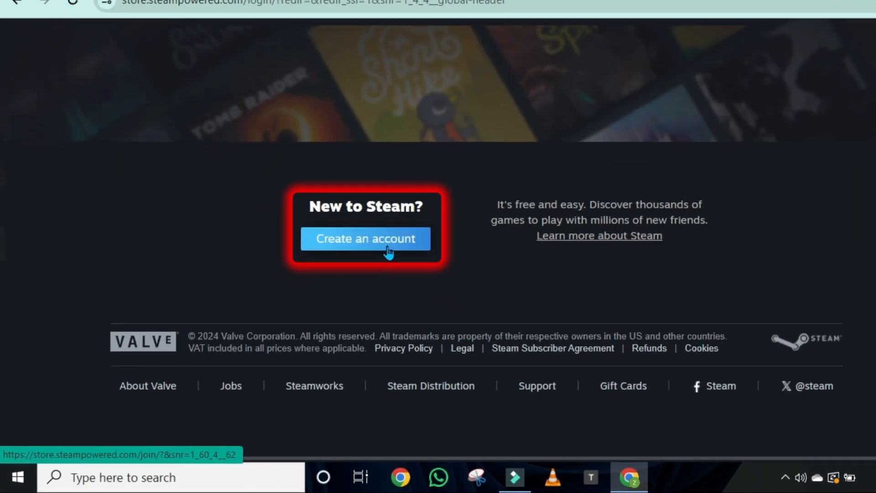
left_click(365, 239)
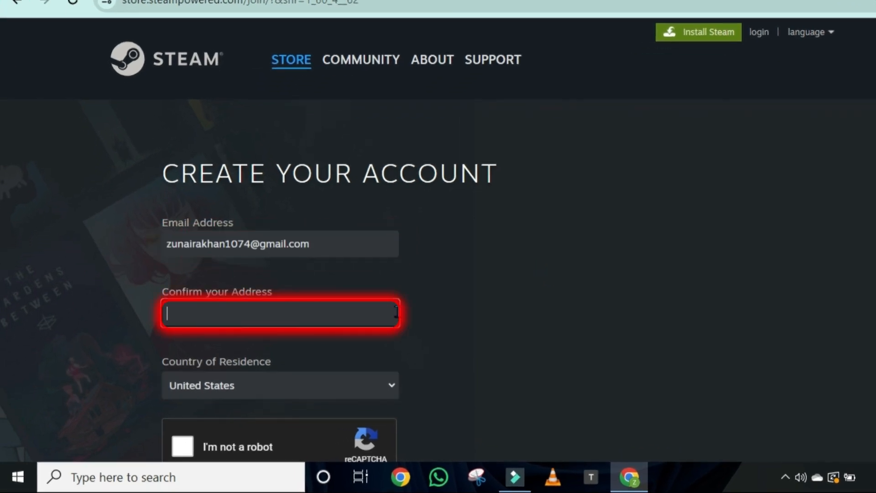
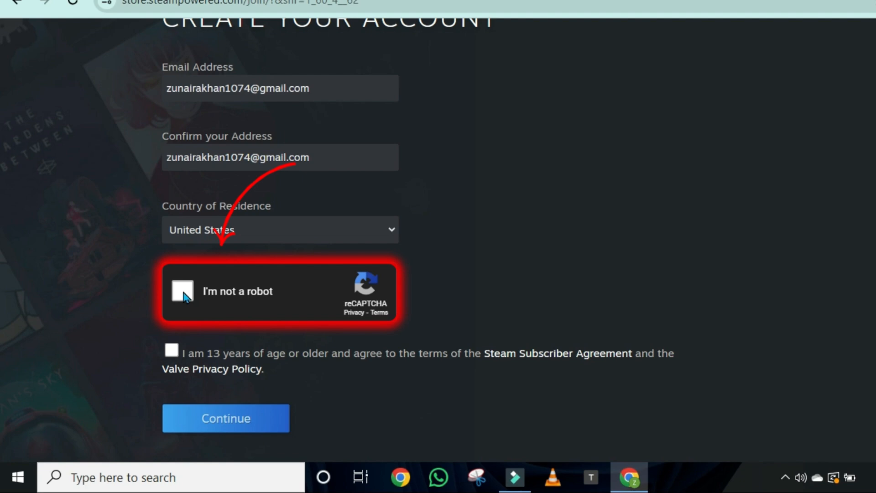
left_click(182, 290)
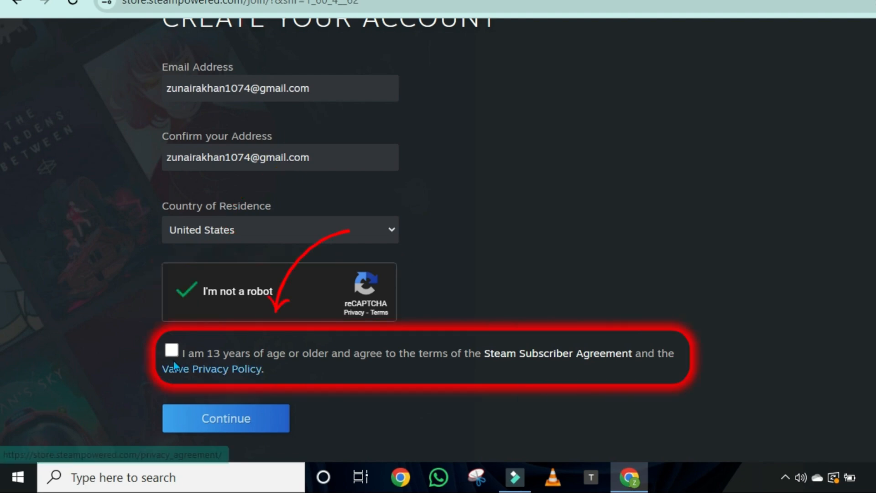
left_click(172, 351)
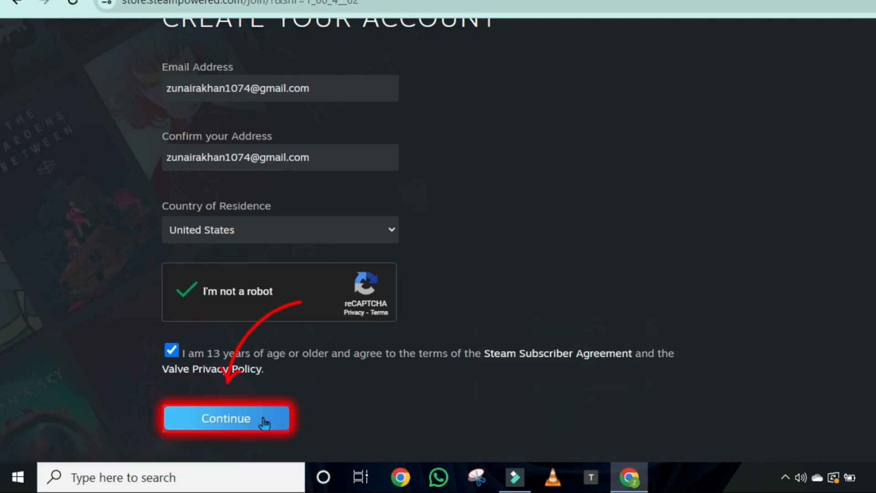
left_click(226, 418)
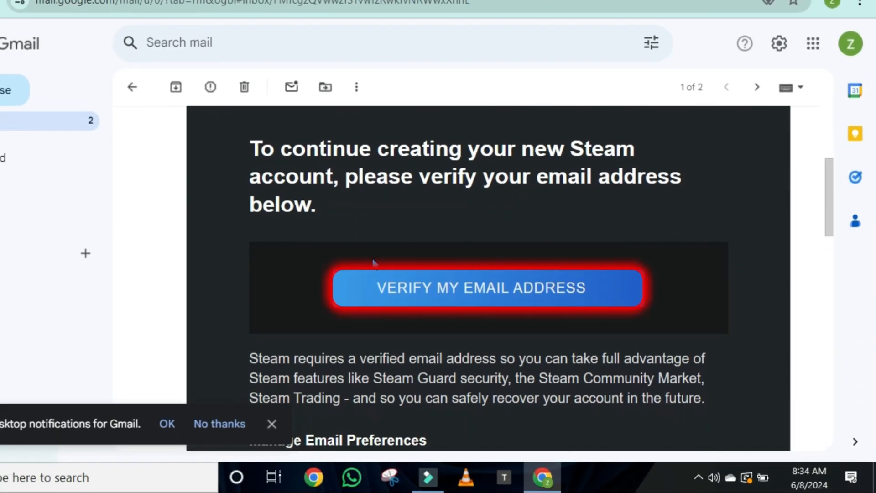
Click 'VERIFY MY EMAIL ADDRESS' in Steam's verification email in Gmail
left_click(487, 287)
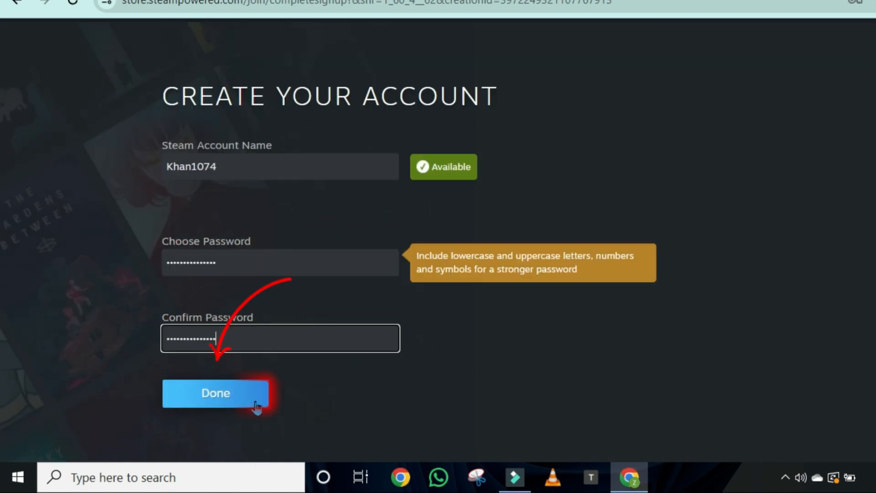
Click Done on the final signup form with the account name and passwords entered
left_click(215, 392)
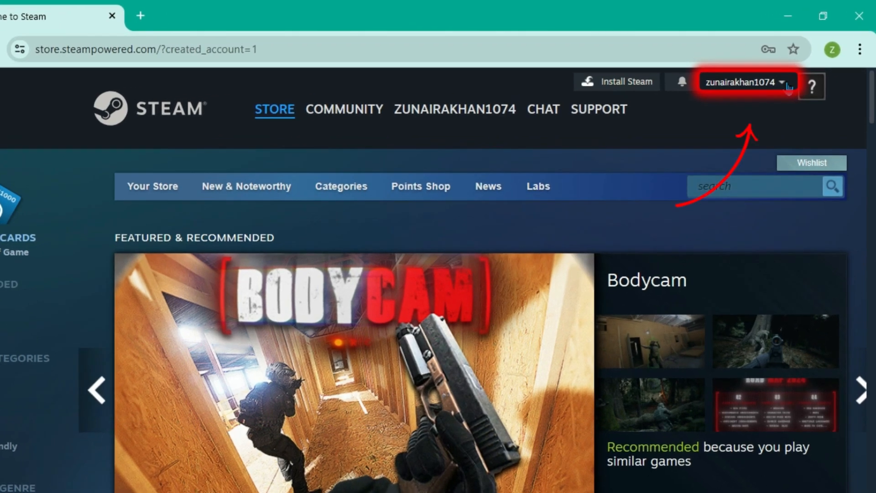
Choose 'View my profile' from the account-name dropdown in the header
left_click(740, 81)
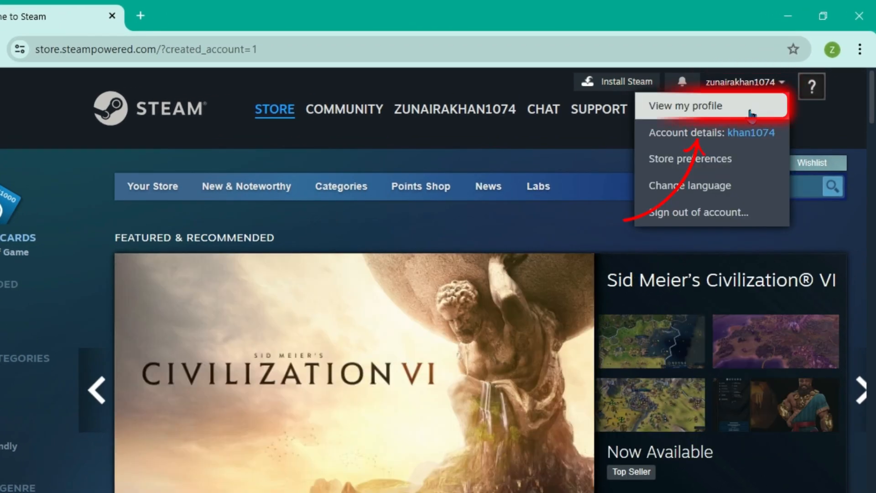
left_click(685, 105)
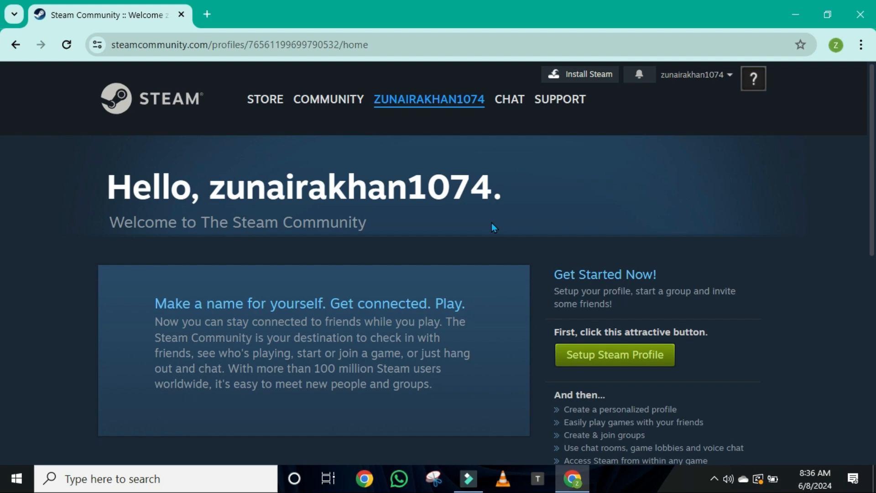